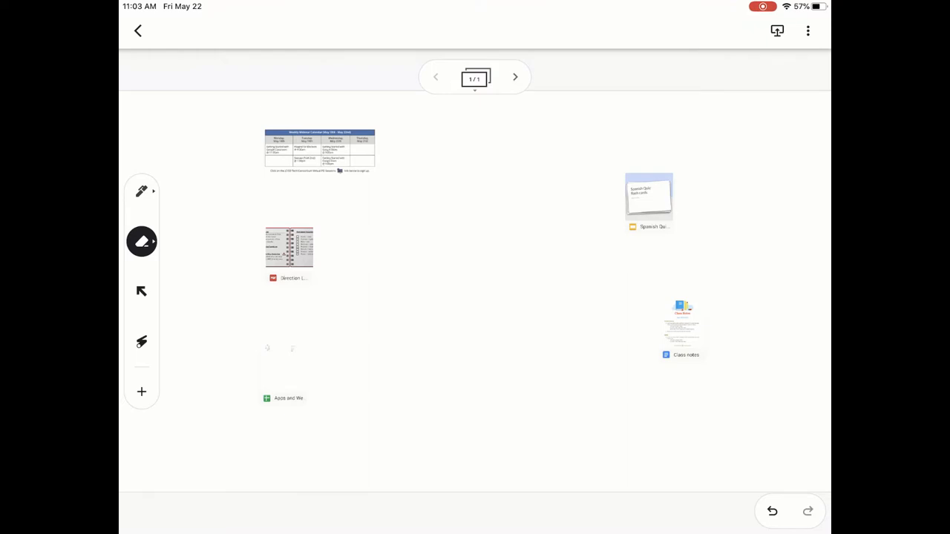
- Bring up the Insert menu from the left toolbar
left_click(141, 391)
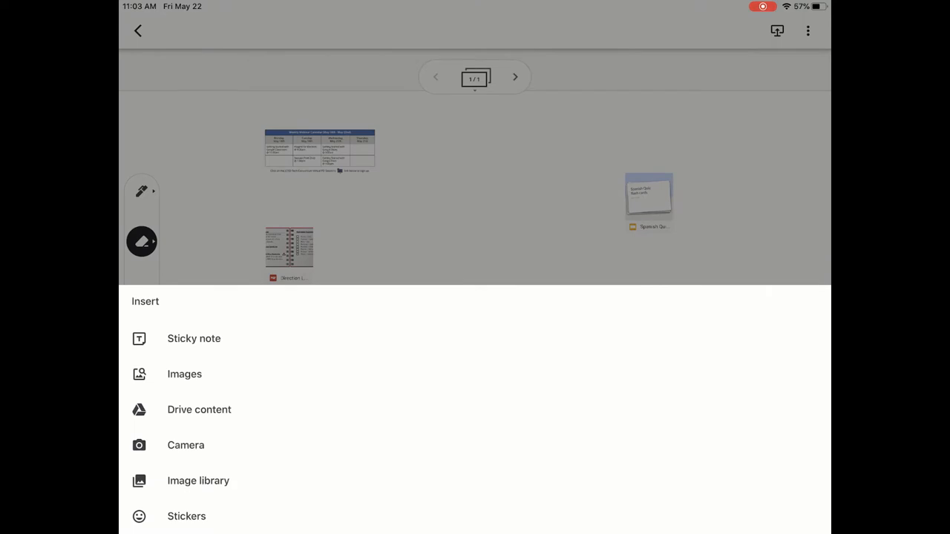
- Choose Drive content and scroll My Drive until #TEAMJXN Challenge Gif.gif is visible
left_click(199, 409)
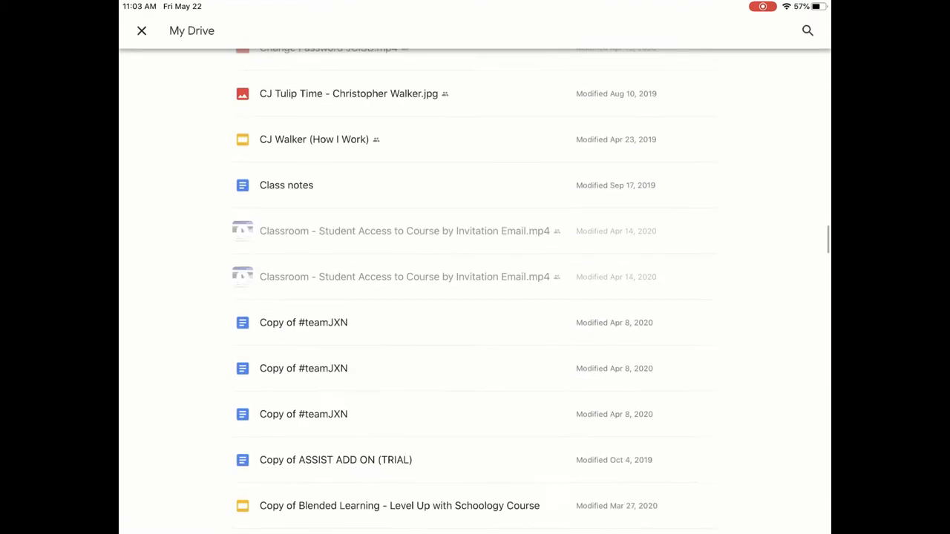
scroll("down", 3)
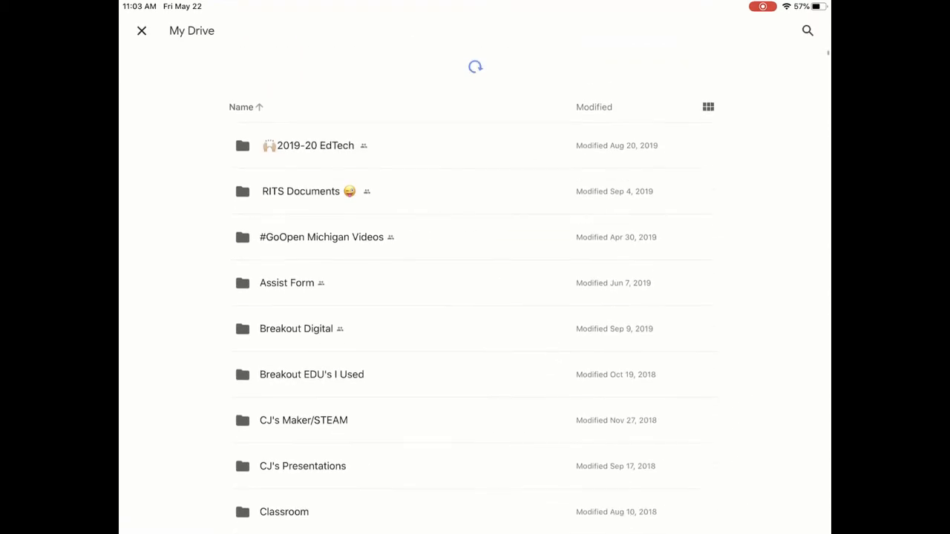
scroll("down", 3)
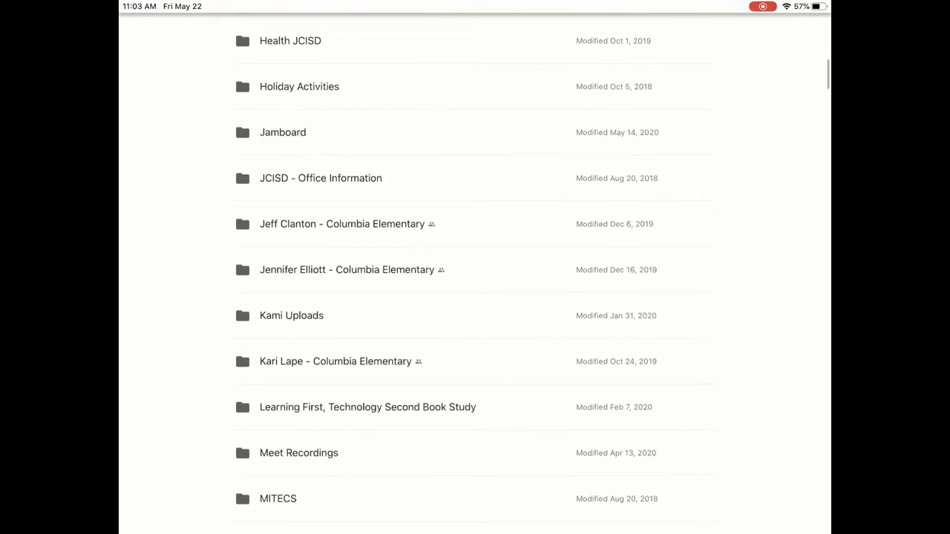
scroll("down", 3)
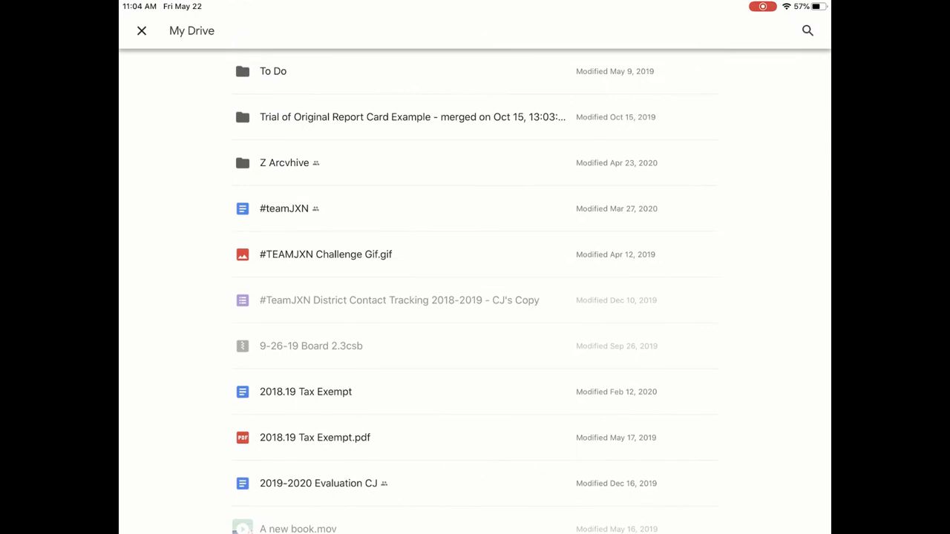
- Insert the #TEAMJXN Challenge GIF and place it near the top centre of the board
left_click(141, 30)
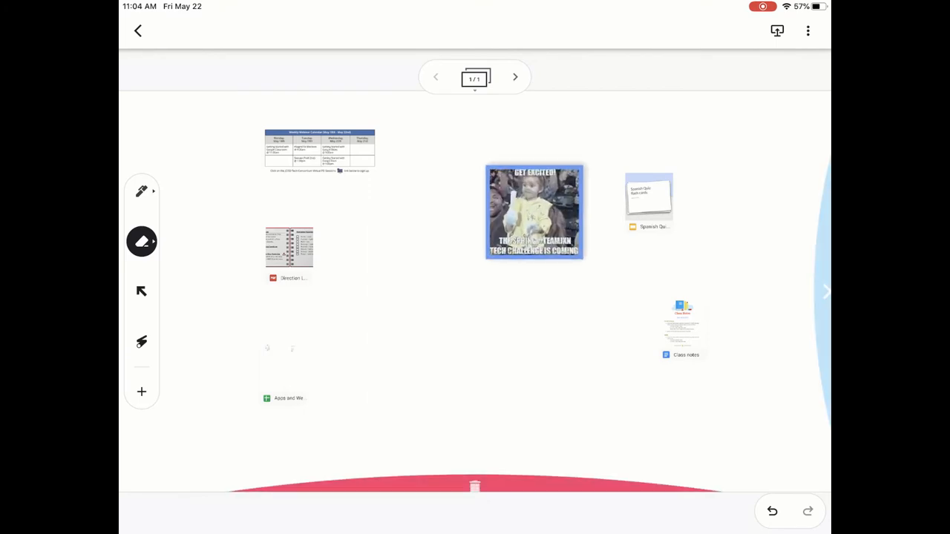
left_click(534, 212)
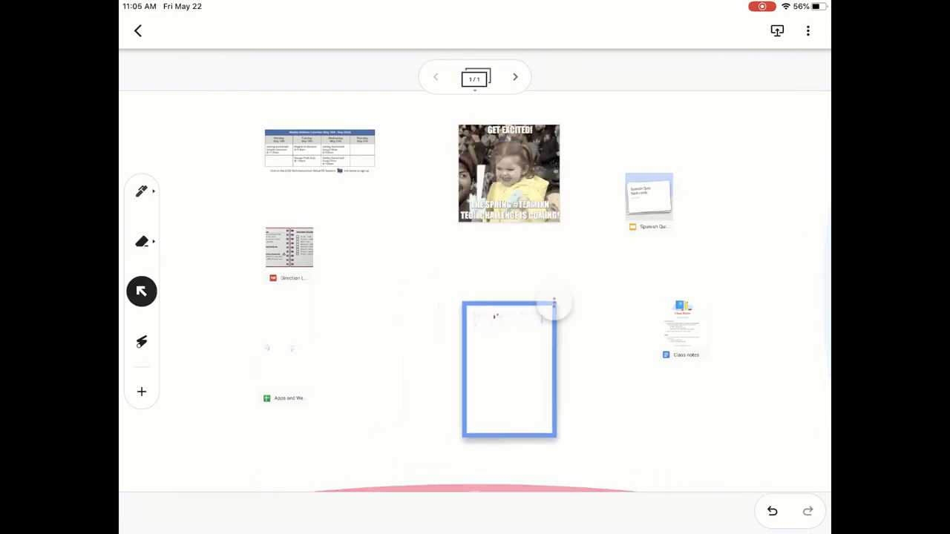
- Discard the empty frame, then select the Direction PDF and bring up its three-dot options
left_click_drag(510, 369, 529, 362)
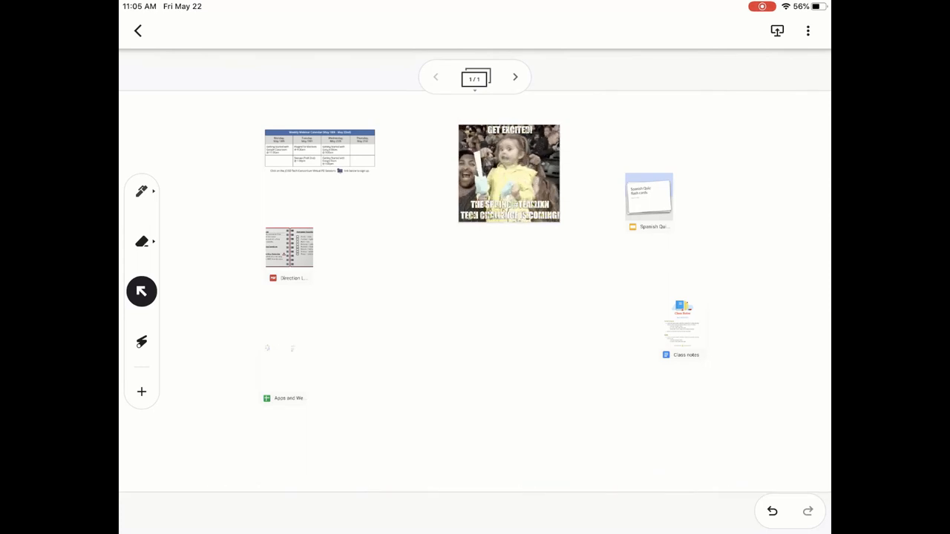
left_click(289, 252)
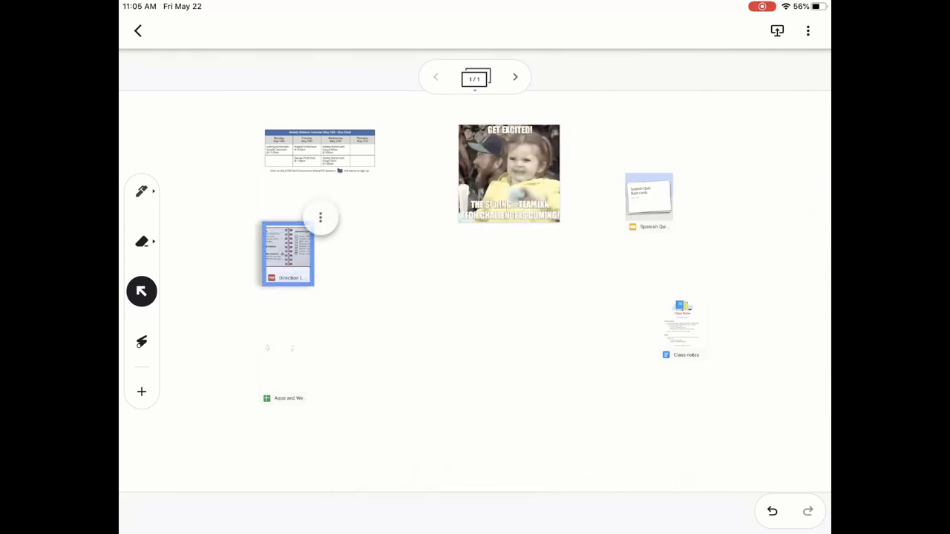
left_click(287, 254)
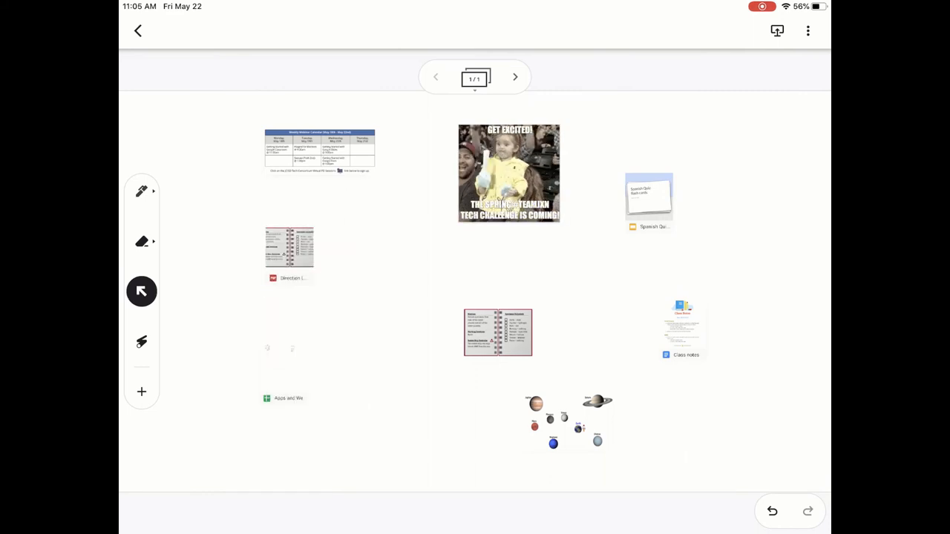
- Reselect the Direction PDF, then expand the Spanish Quiz Flashcards slides preview
left_click(289, 253)
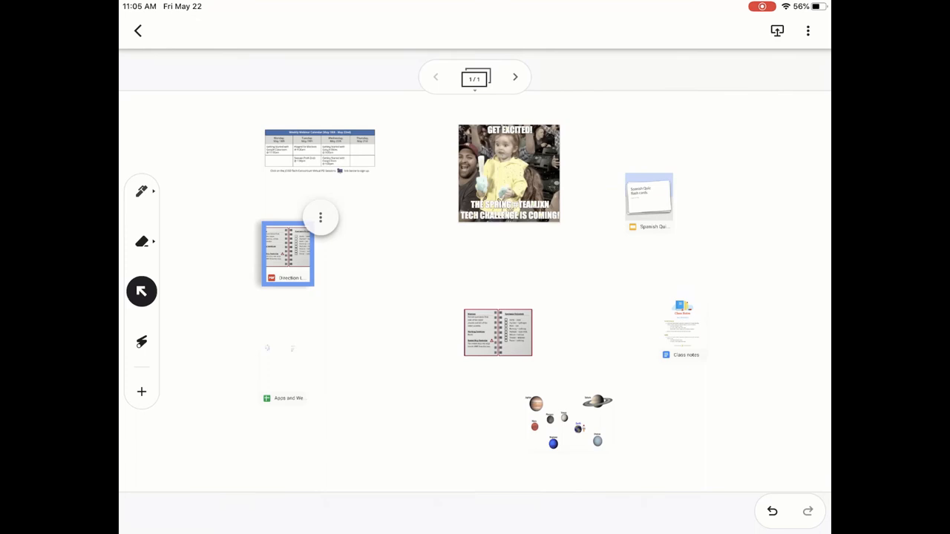
left_click(648, 197)
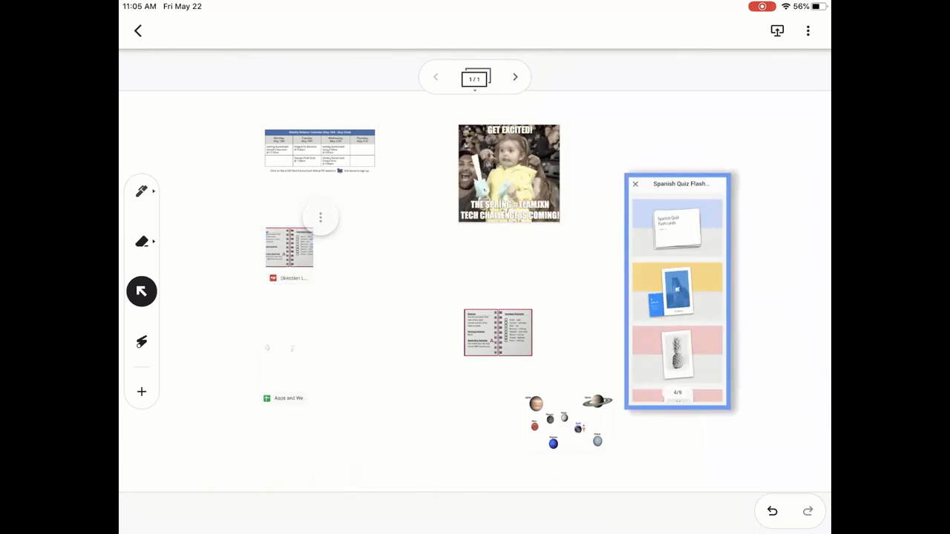